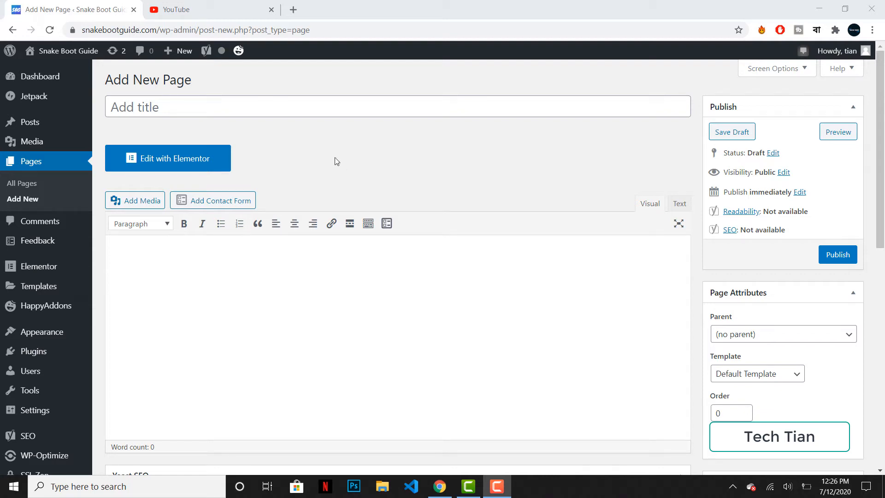
pyautogui.moveTo(319, 146)
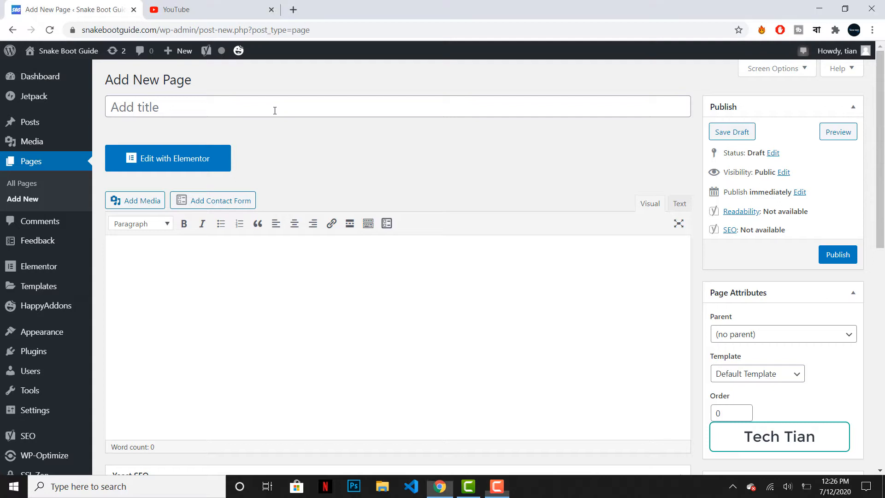
# Step: Title the new page 'Test' and launch it in the Elementor editor
pyautogui.write('Test')
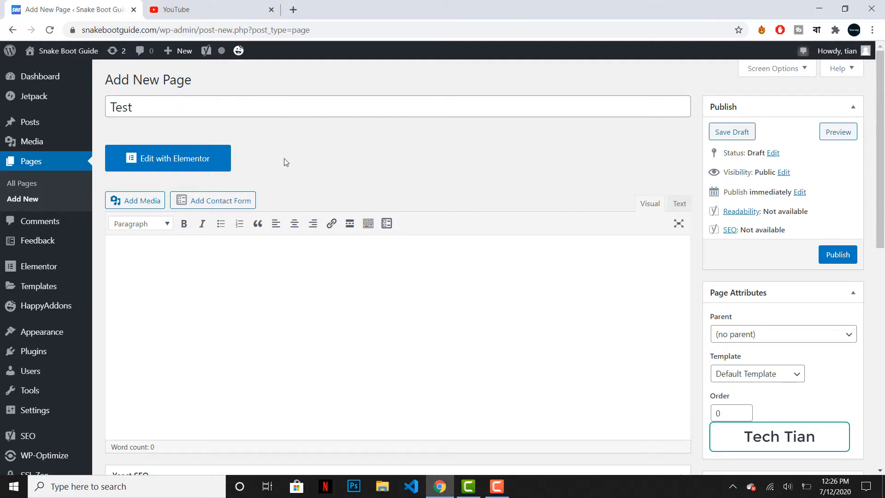
pyautogui.click(168, 158)
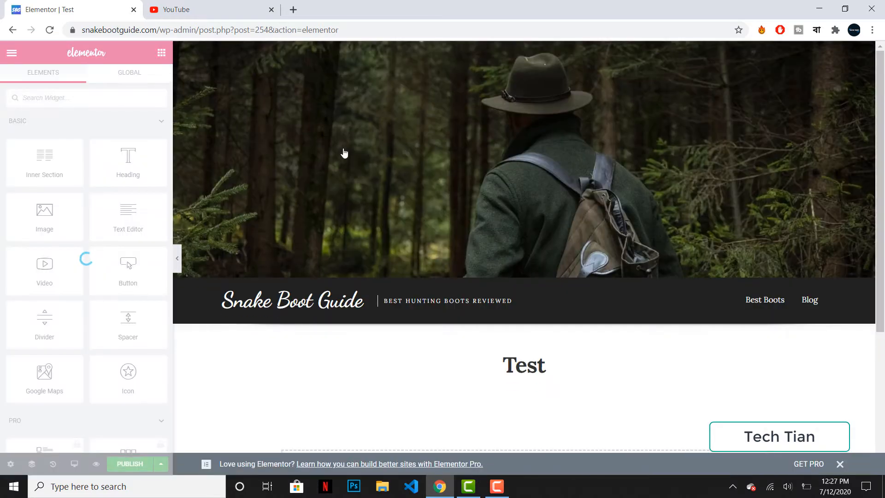
# Step: Scroll the loaded Test page down to the empty section below the title
pyautogui.scroll(-3)
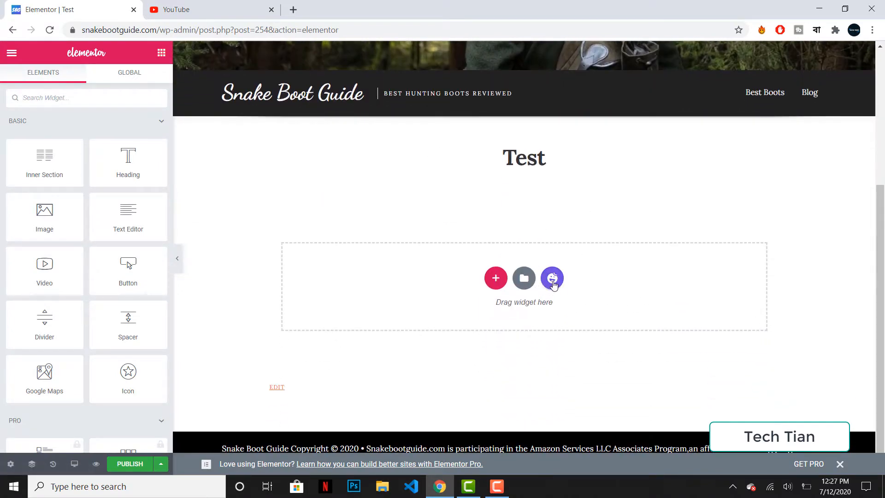
# Step: Open Happy Library from the empty section's Happy Addons icon and browse the template designs
pyautogui.click(551, 278)
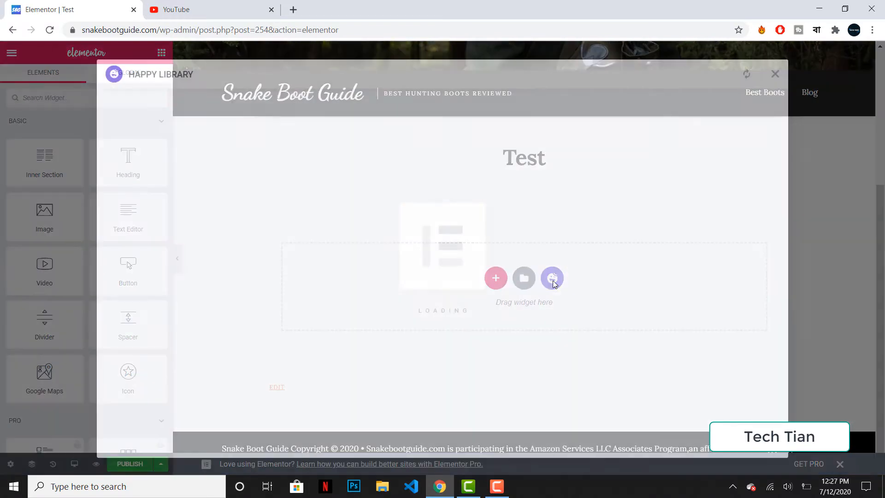
pyautogui.click(552, 277)
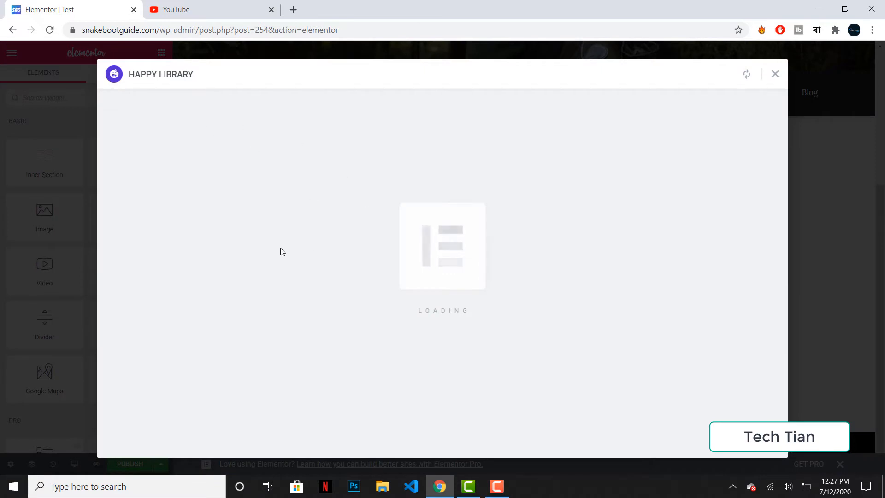
pyautogui.moveTo(426, 334)
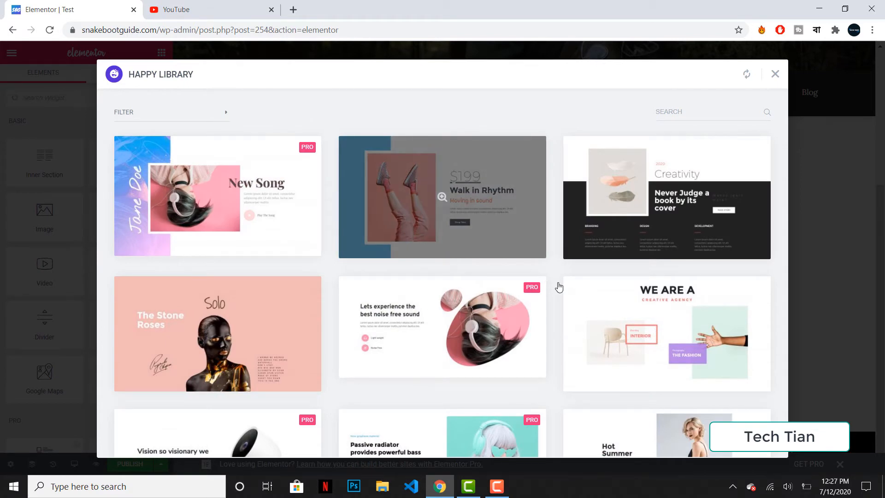
pyautogui.scroll(-3)
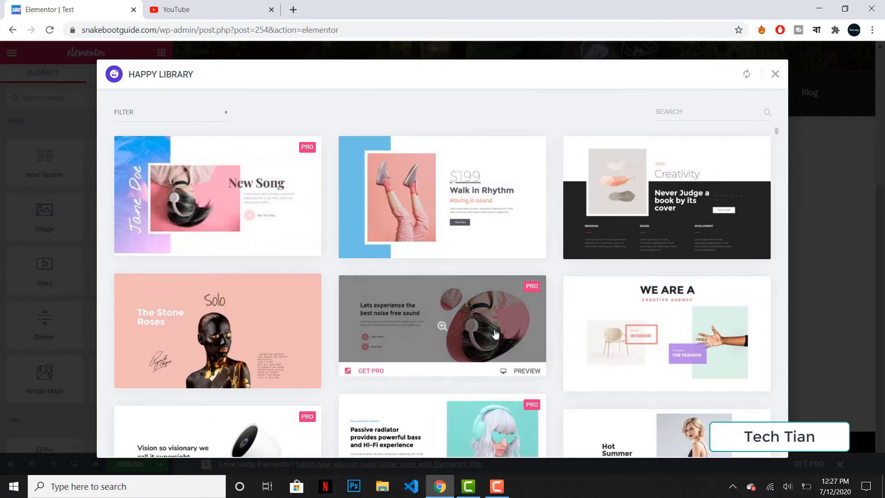
pyautogui.scroll(-3)
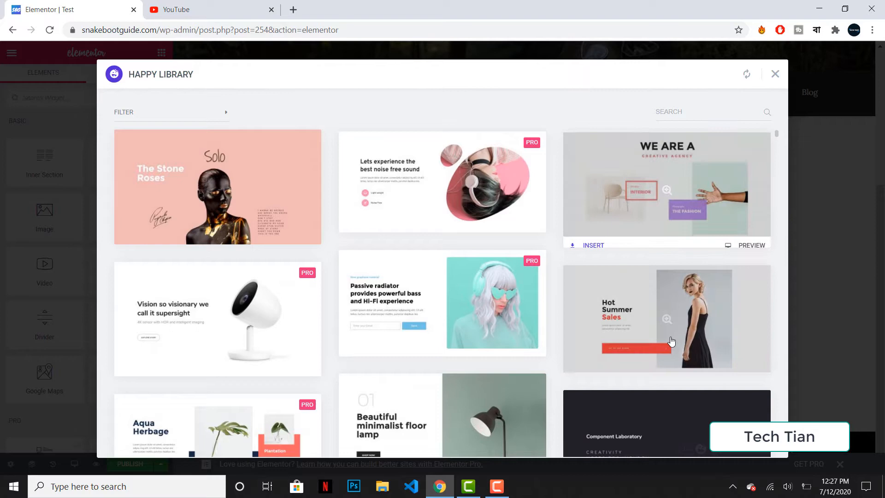
pyautogui.scroll(-3)
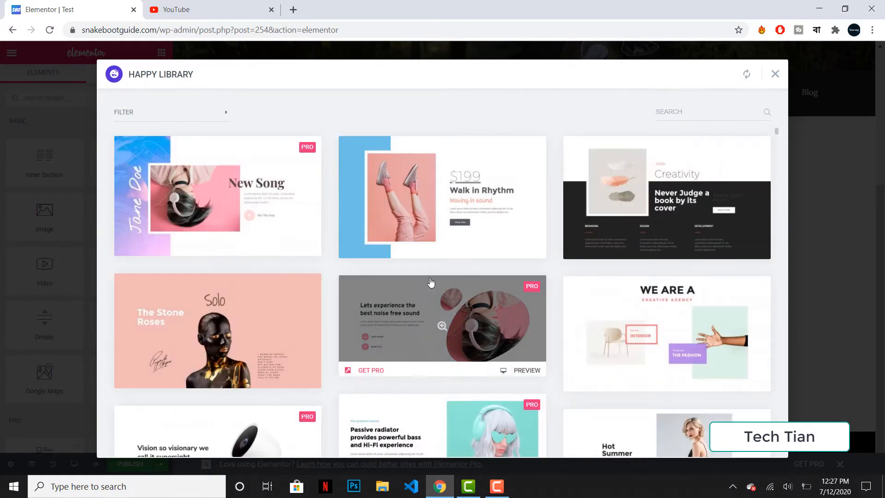
# Step: Filter Happy Library to the Error 404 category, listing five 404 designs
pyautogui.click(171, 111)
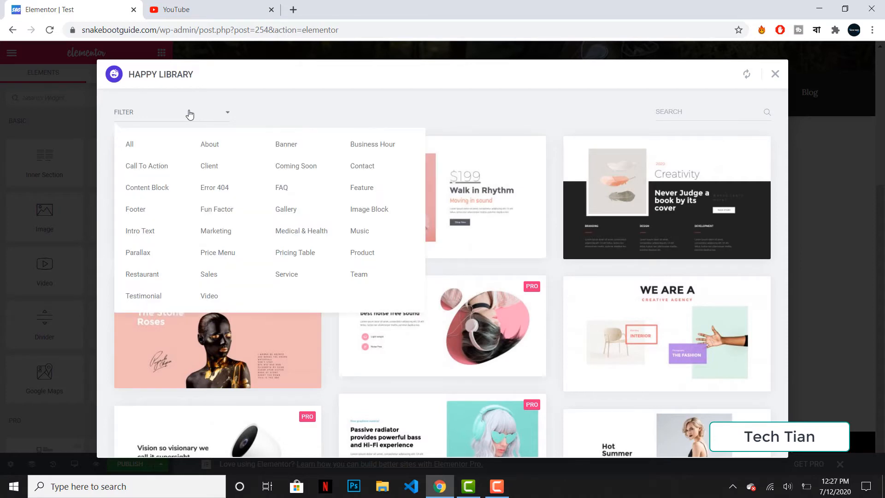
pyautogui.click(214, 187)
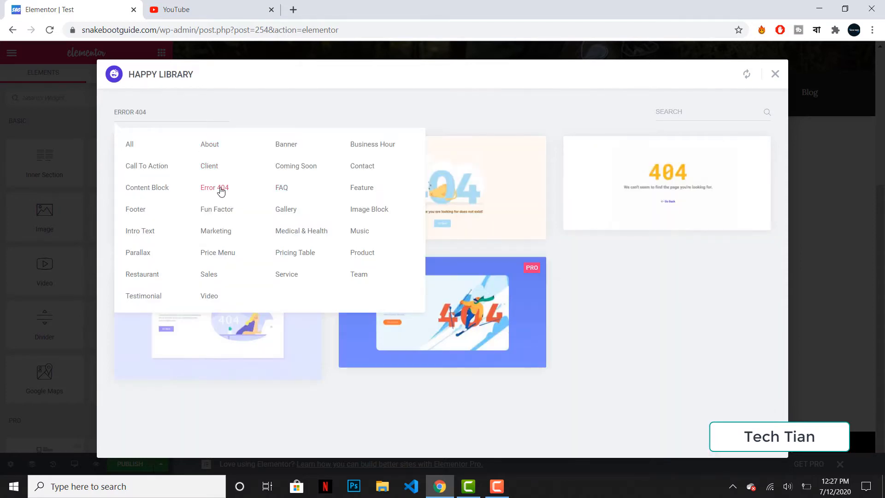
pyautogui.click(214, 187)
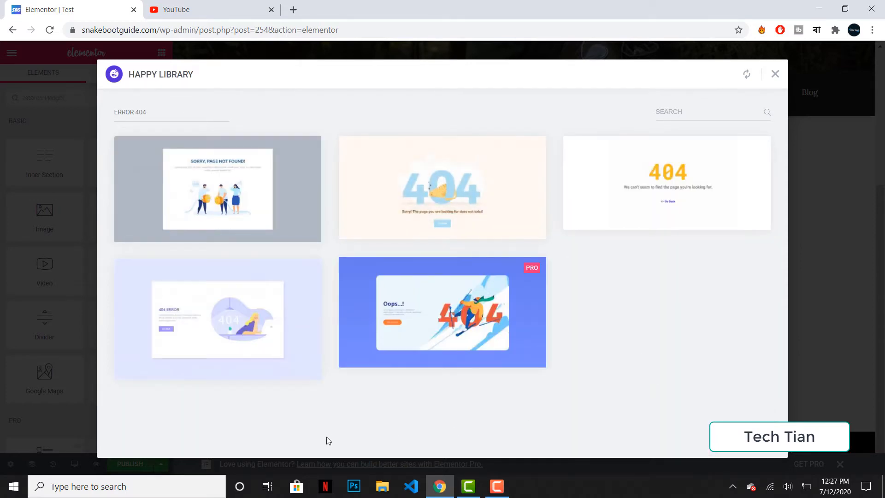
pyautogui.moveTo(271, 198)
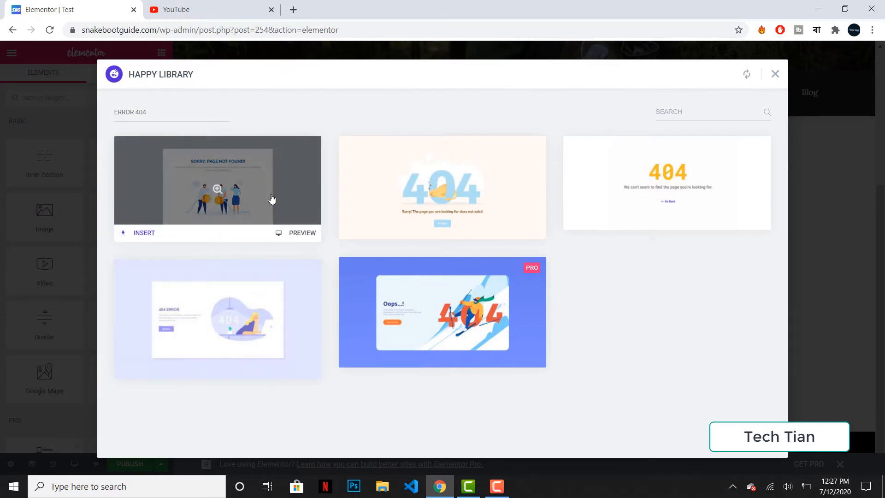
pyautogui.moveTo(172, 341)
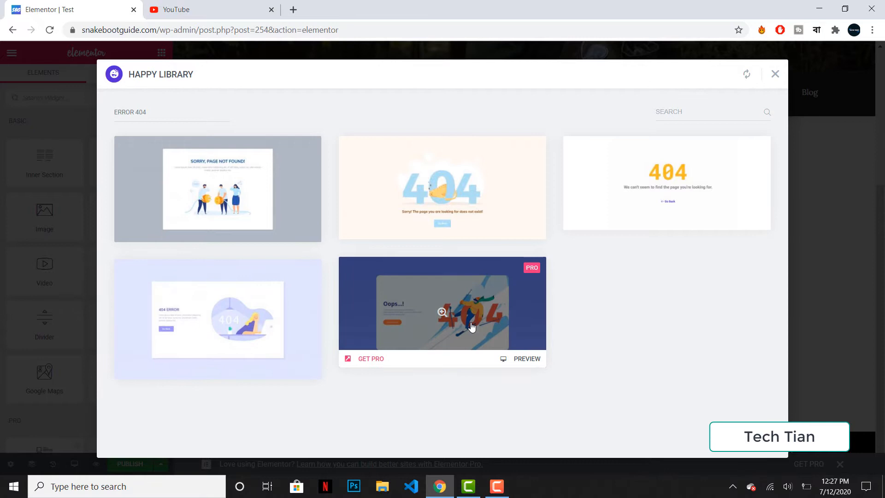
pyautogui.click(130, 112)
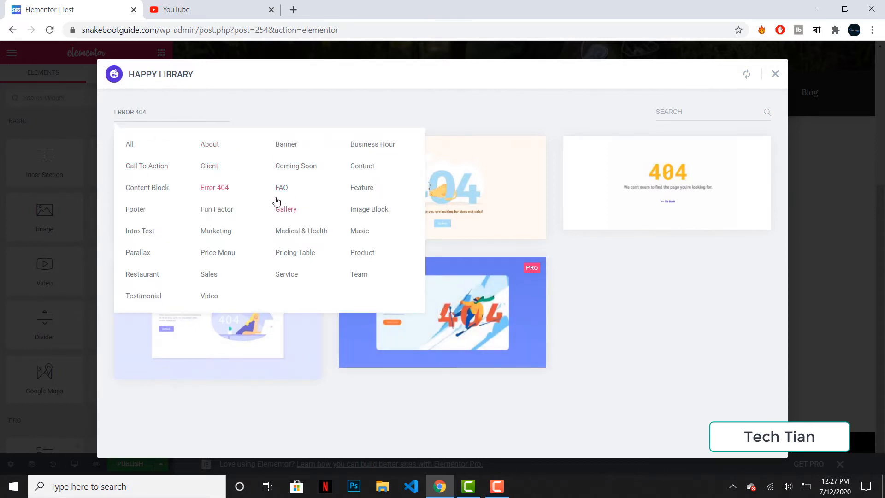
# Step: Switch the library filter to FAQ and insert a chosen FAQ template
pyautogui.click(281, 187)
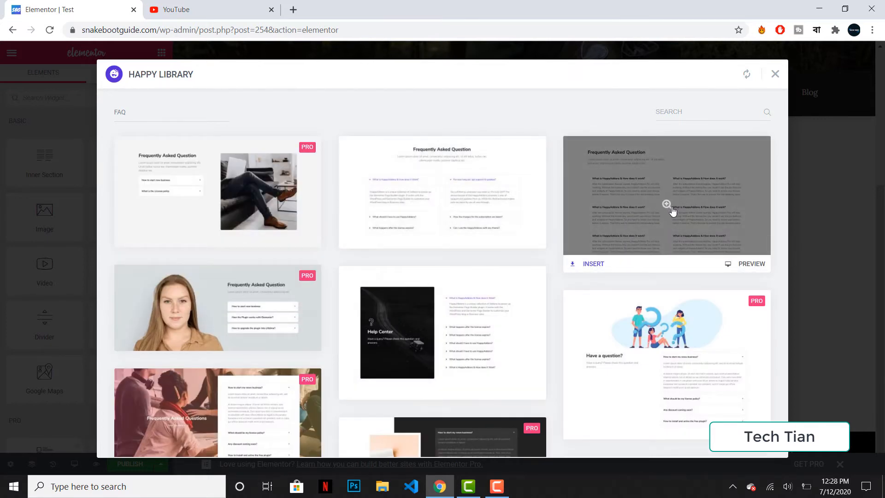
pyautogui.moveTo(442, 333)
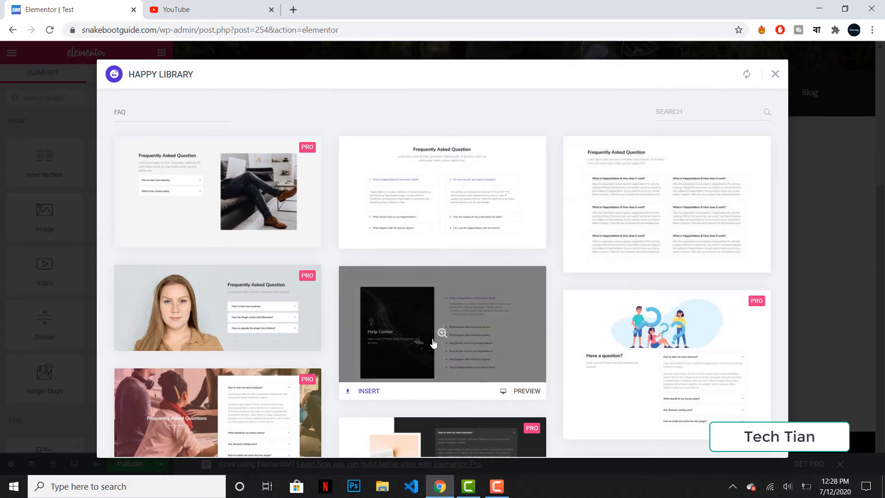
pyautogui.click(368, 390)
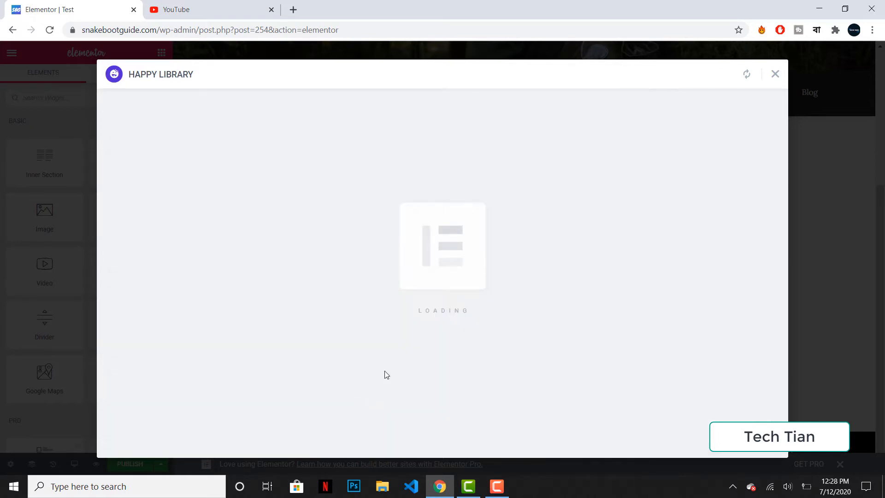
pyautogui.moveTo(464, 221)
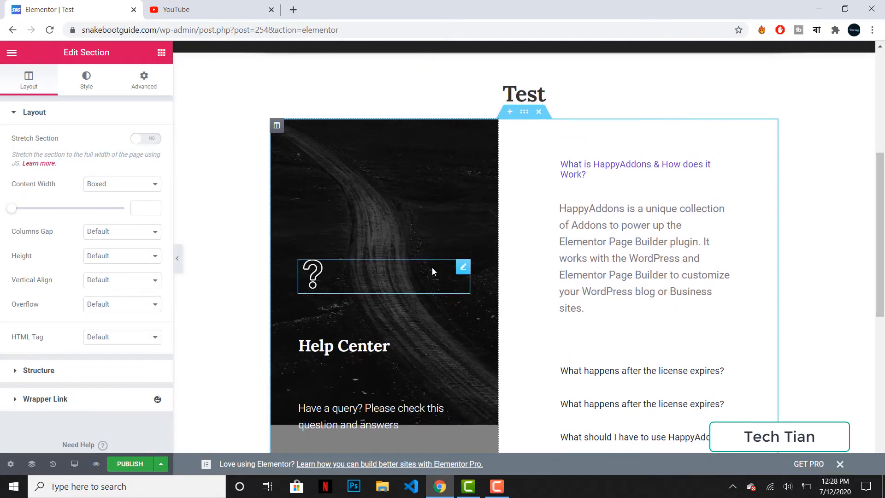
# Step: Scroll through the inserted dark Help Center template and select its FAQ questions column
pyautogui.scroll(-3)
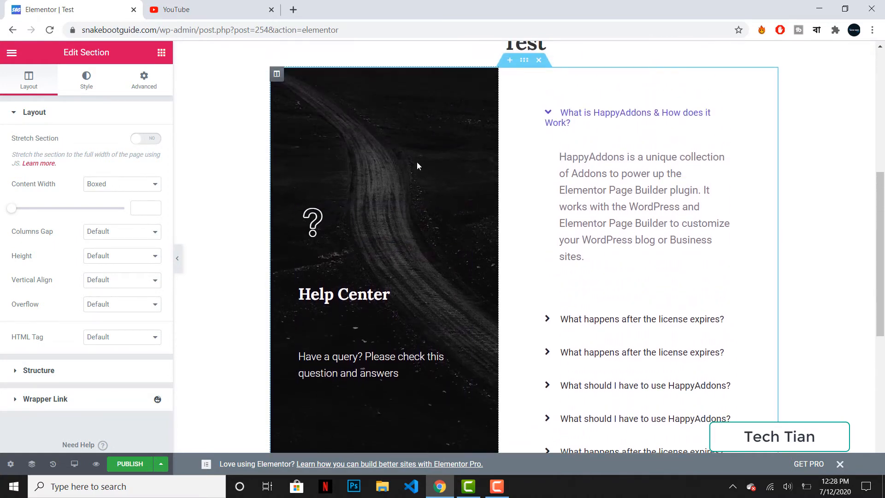
pyautogui.click(277, 73)
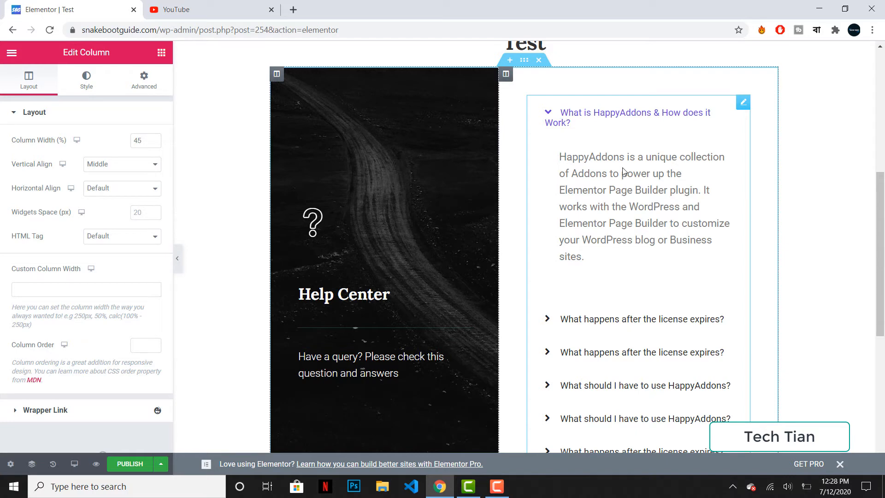
pyautogui.scroll(-3)
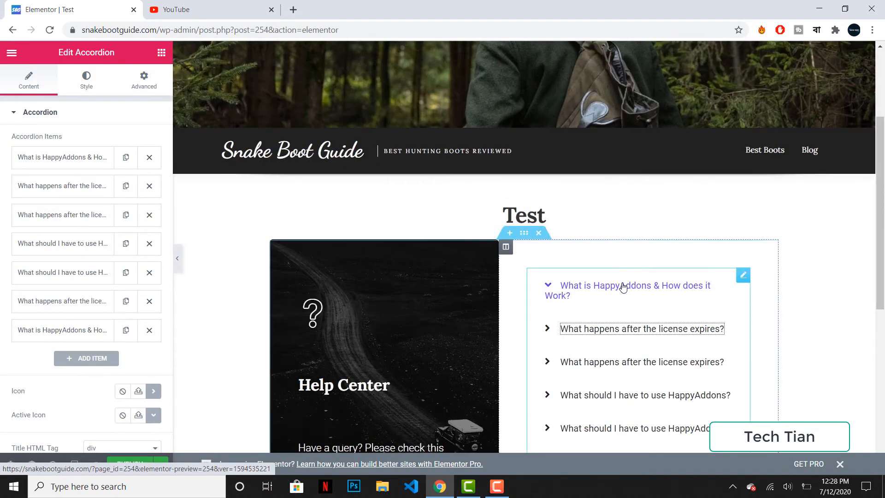
# Step: Expand and collapse the license expiry answer, then remove the FAQ template from the page
pyautogui.click(641, 328)
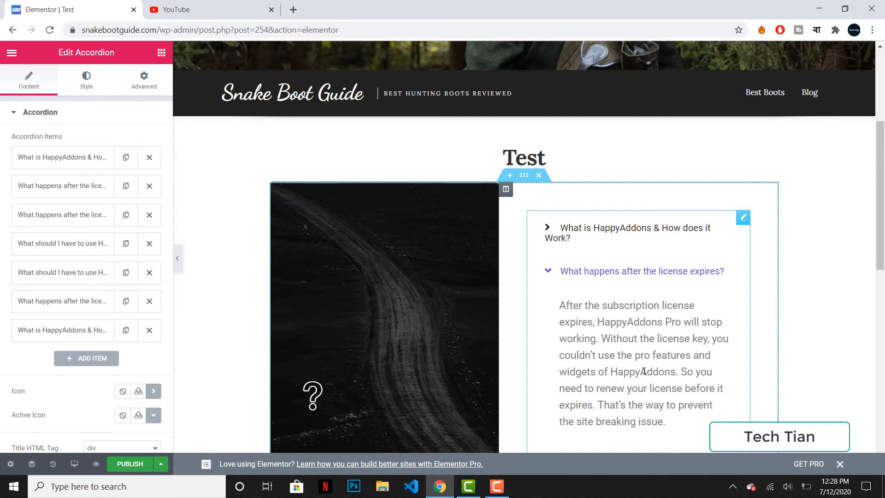
pyautogui.click(547, 271)
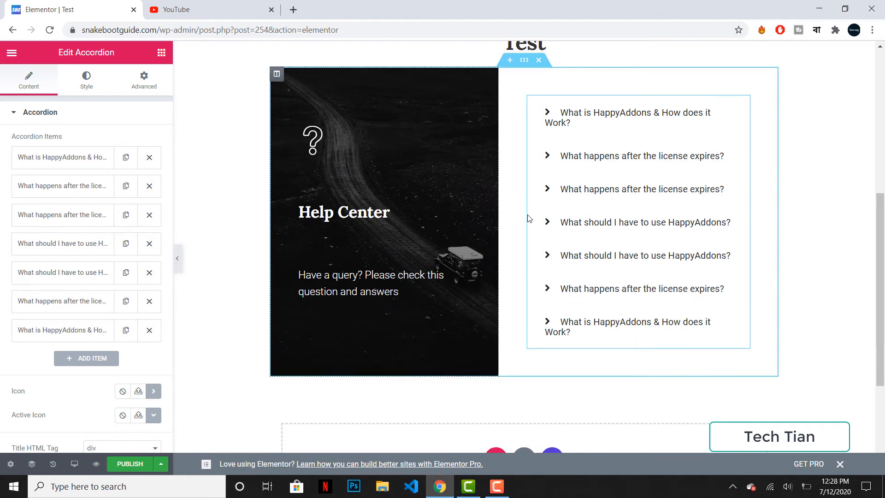
pyautogui.click(644, 221)
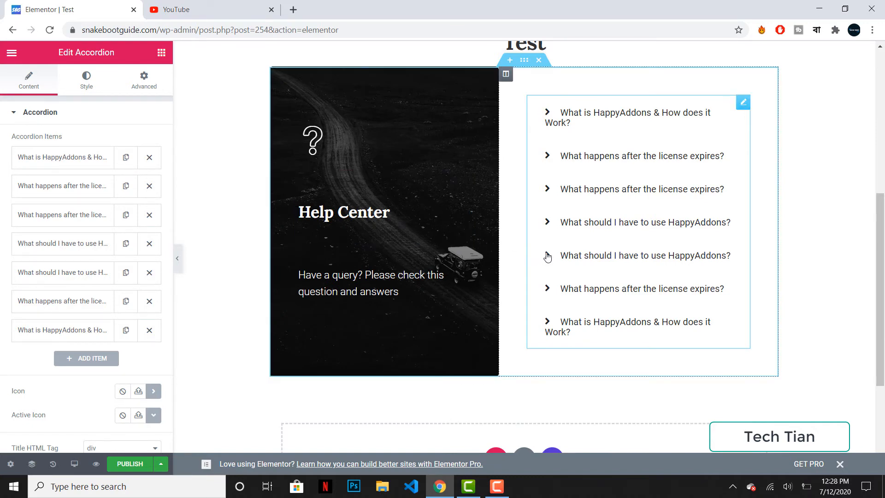
pyautogui.moveTo(545, 258)
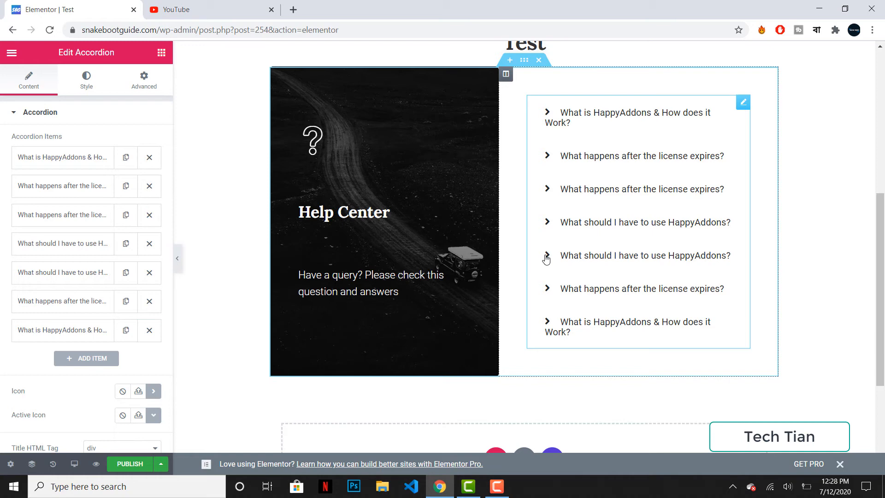
pyautogui.click(645, 255)
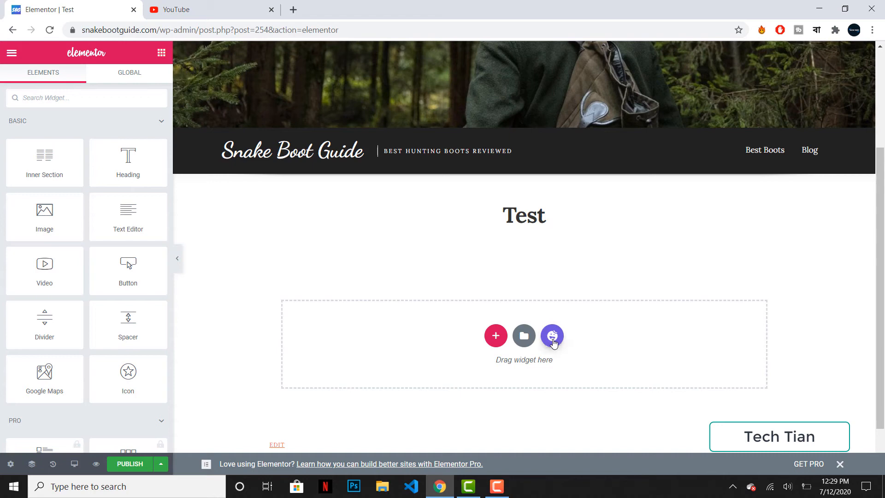
pyautogui.moveTo(559, 345)
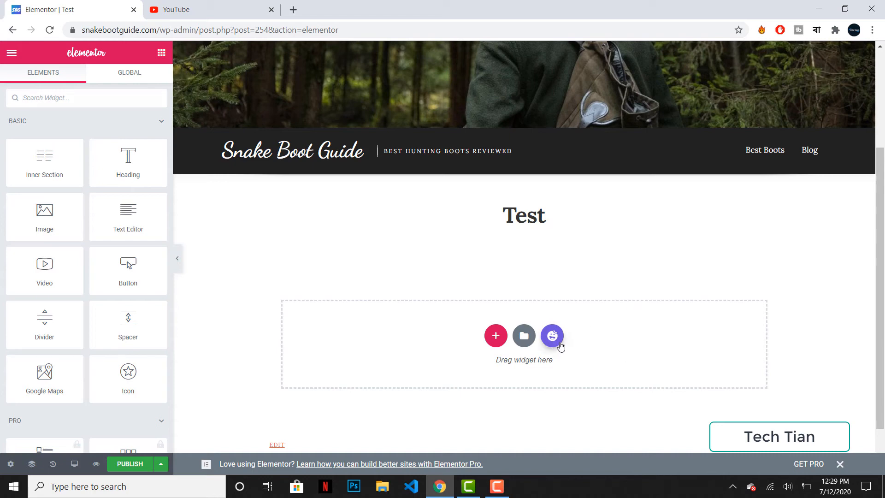
# Step: Reopen Happy Library from the purple Happy Addons icon in the empty drop area
pyautogui.click(551, 335)
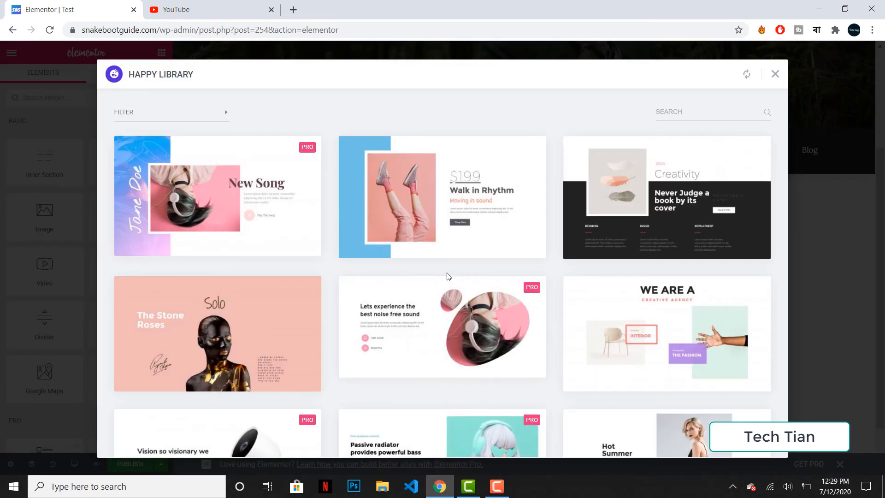
pyautogui.scroll(-3)
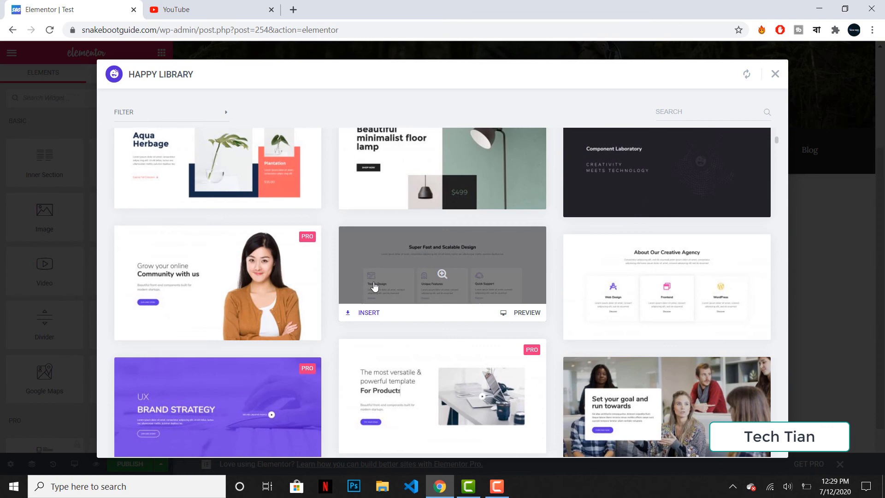
pyautogui.scroll(-3)
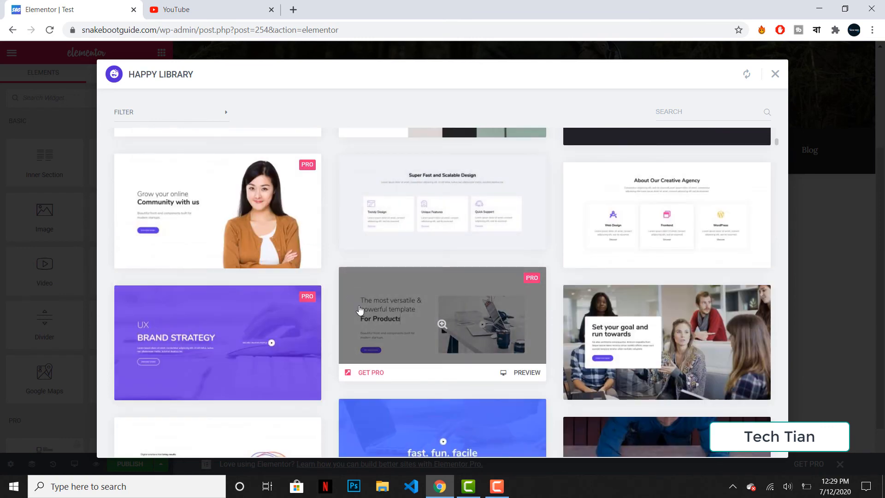
pyautogui.moveTo(360, 312)
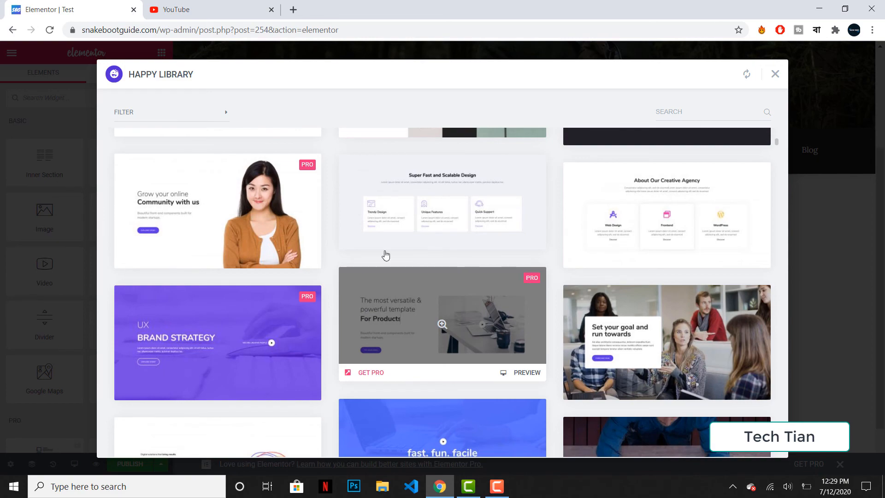
pyautogui.scroll(-3)
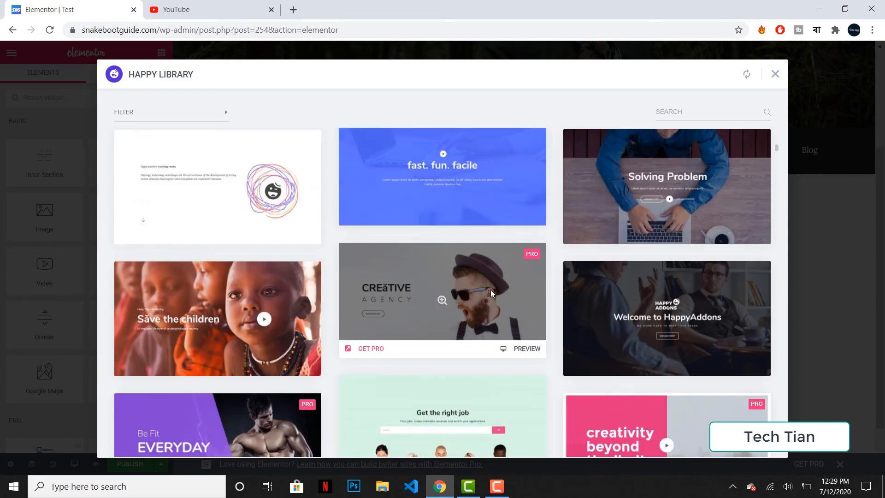
pyautogui.scroll(-3)
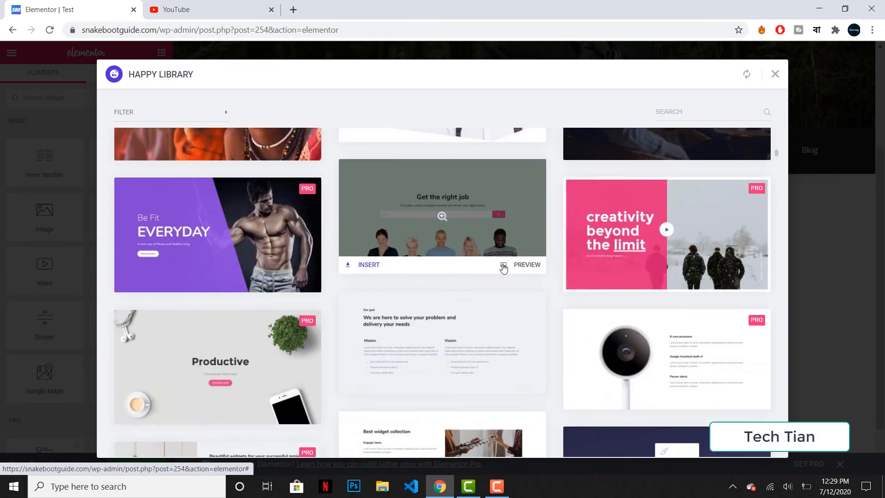
pyautogui.scroll(-3)
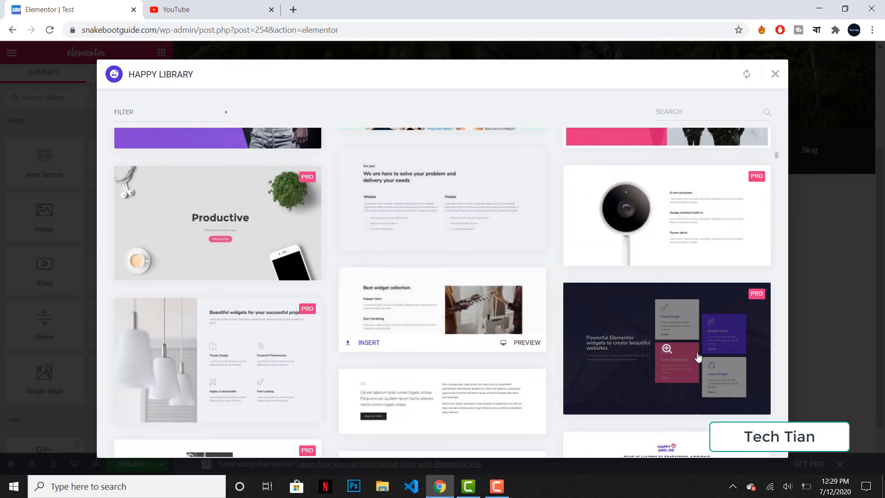
pyautogui.scroll(-3)
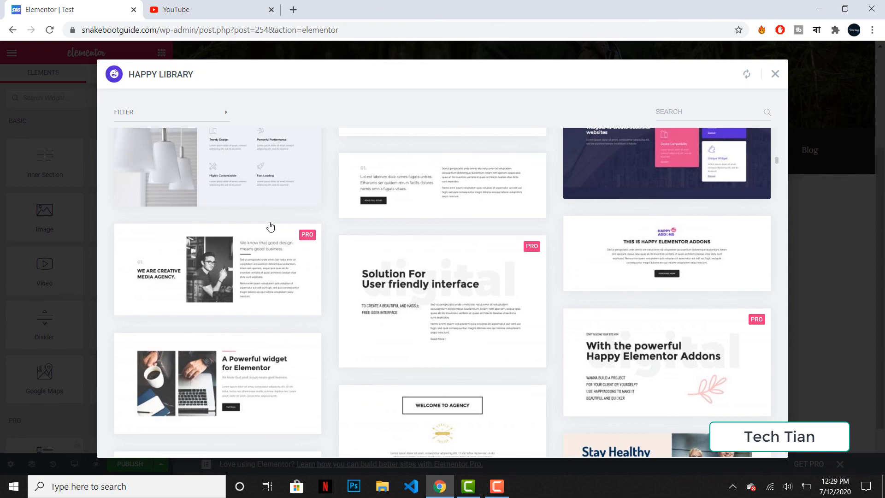